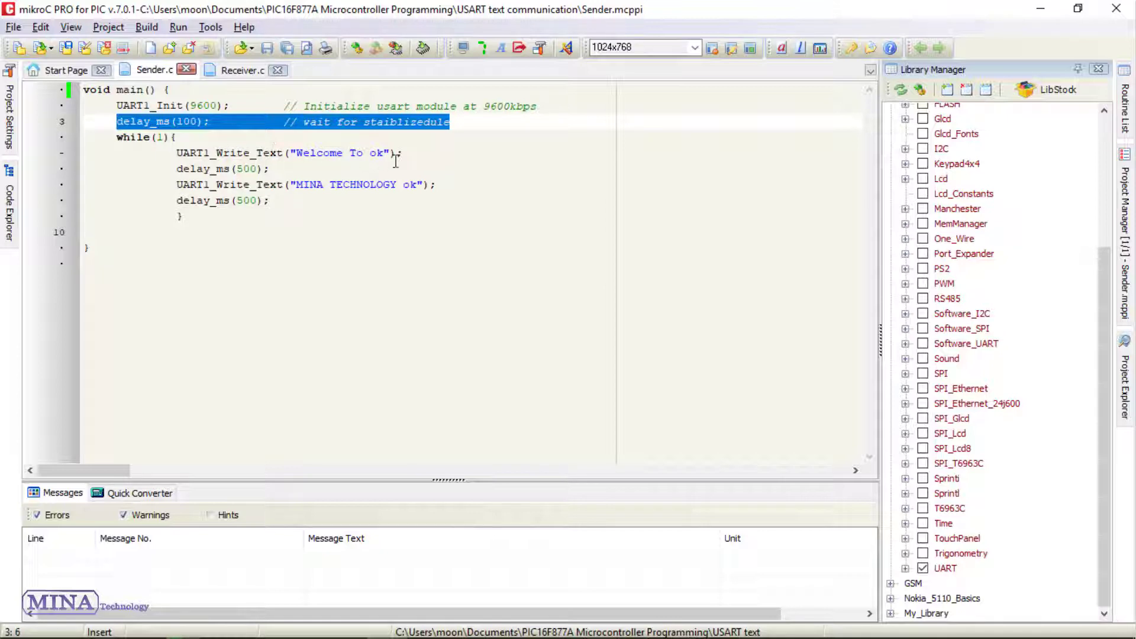
- Highlight the 'Welcome To ok' sending statement in Sender.c and point out its ok terminator
{"action": "double_click", "coordinate": [377, 153]}
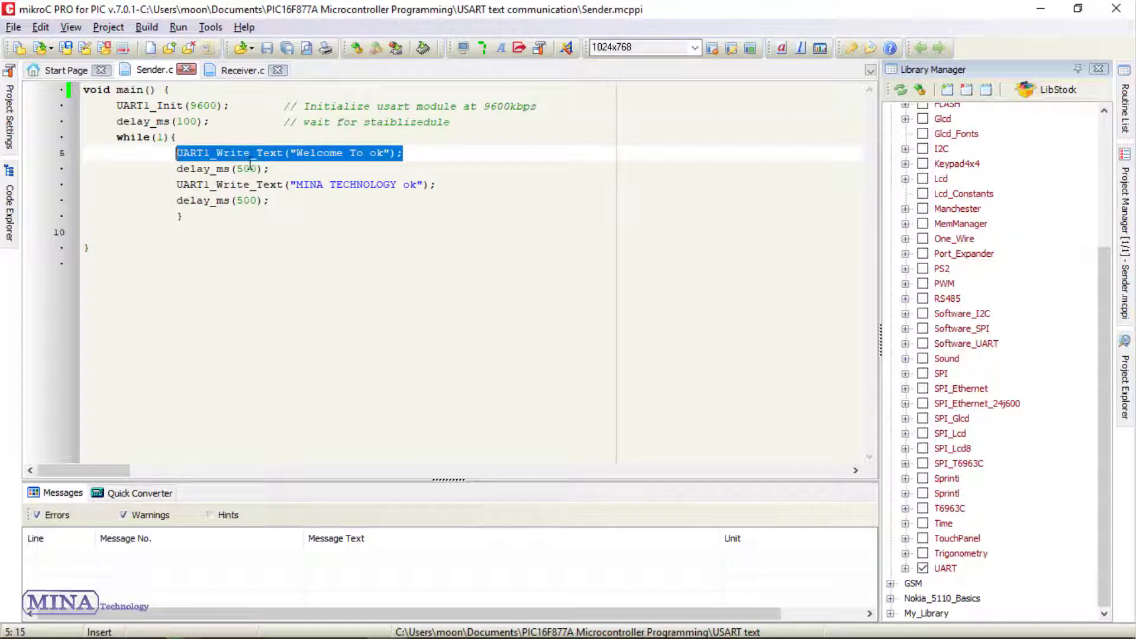
{"action": "left_click", "coordinate": [392, 152]}
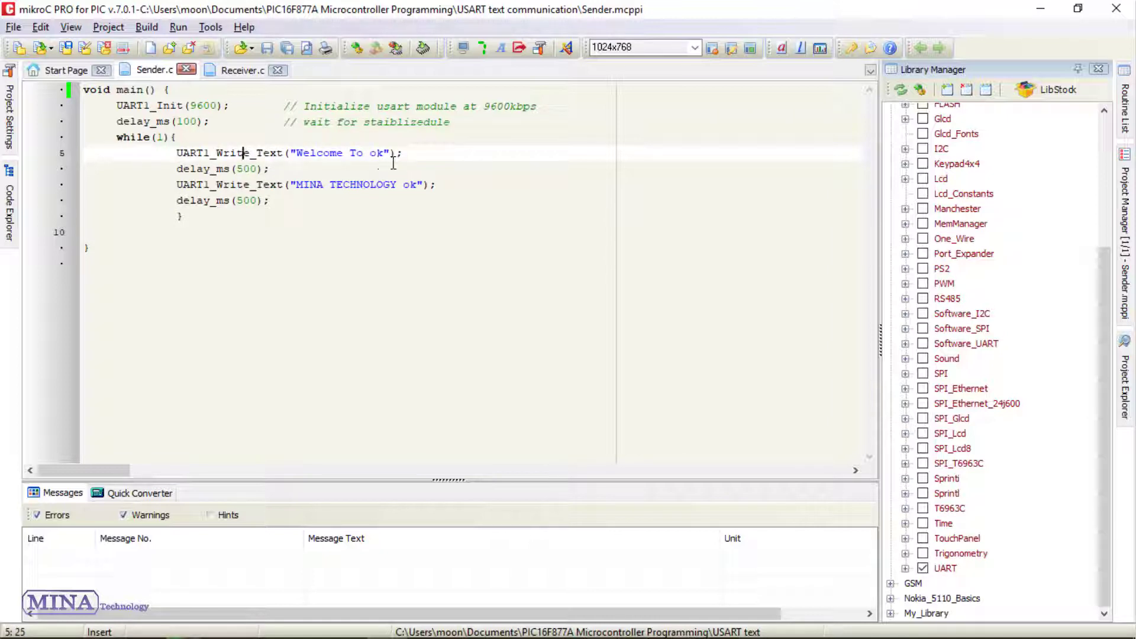
{"action": "left_click", "coordinate": [382, 153]}
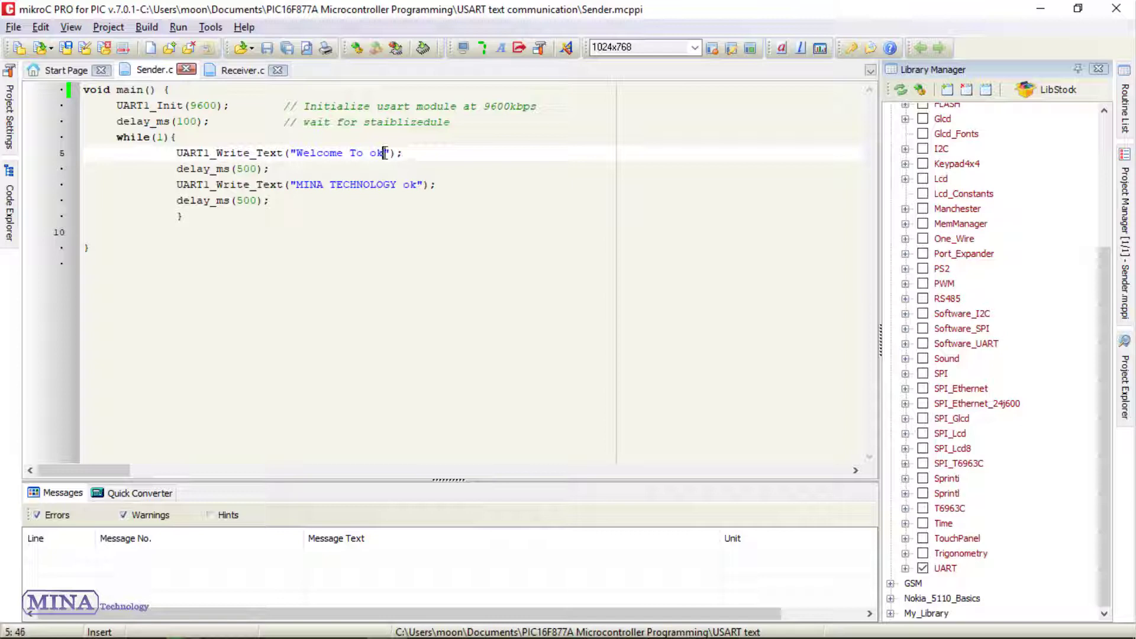
{"action": "double_click", "coordinate": [376, 152]}
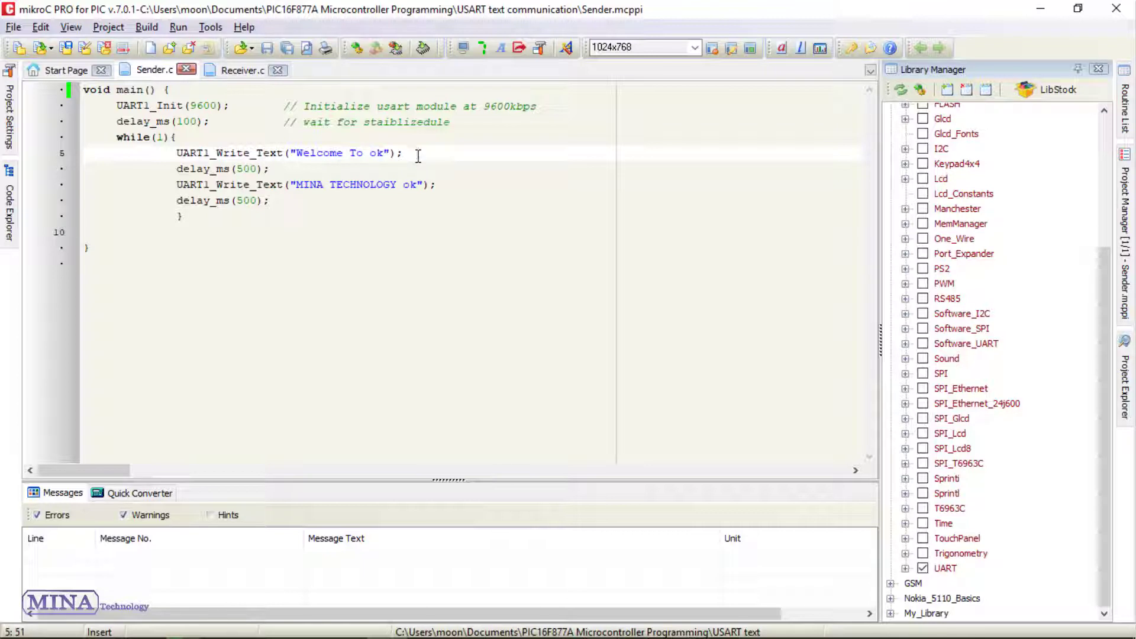
{"action": "mouse_move", "coordinate": [341, 161]}
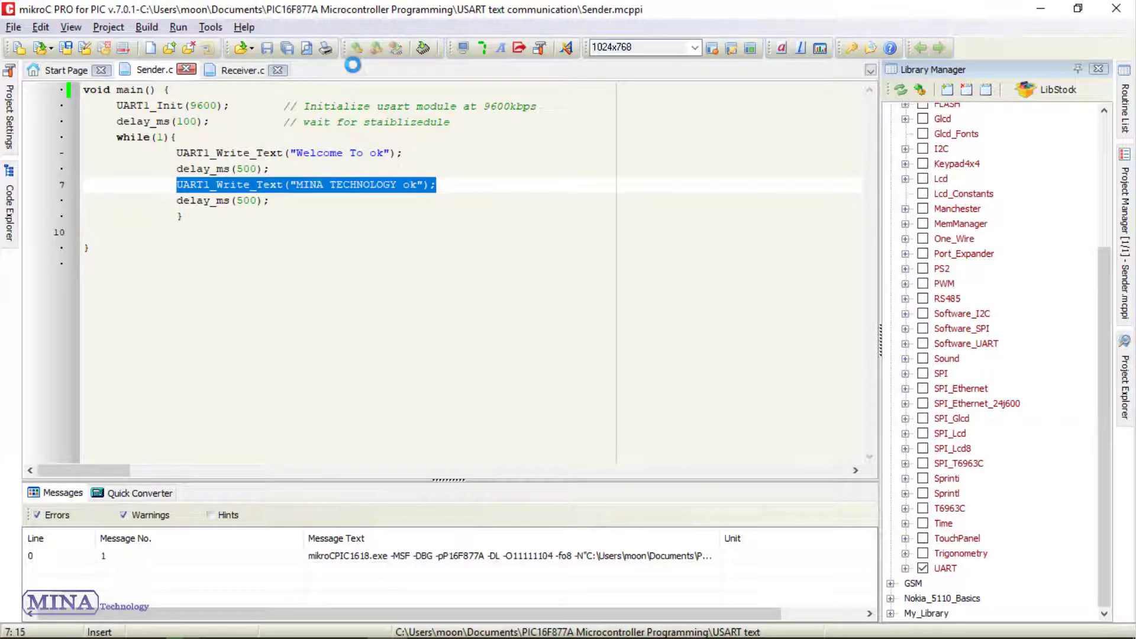
- Build the Sender project from the toolbar before moving to the Receiver project
{"action": "left_click", "coordinate": [352, 47]}
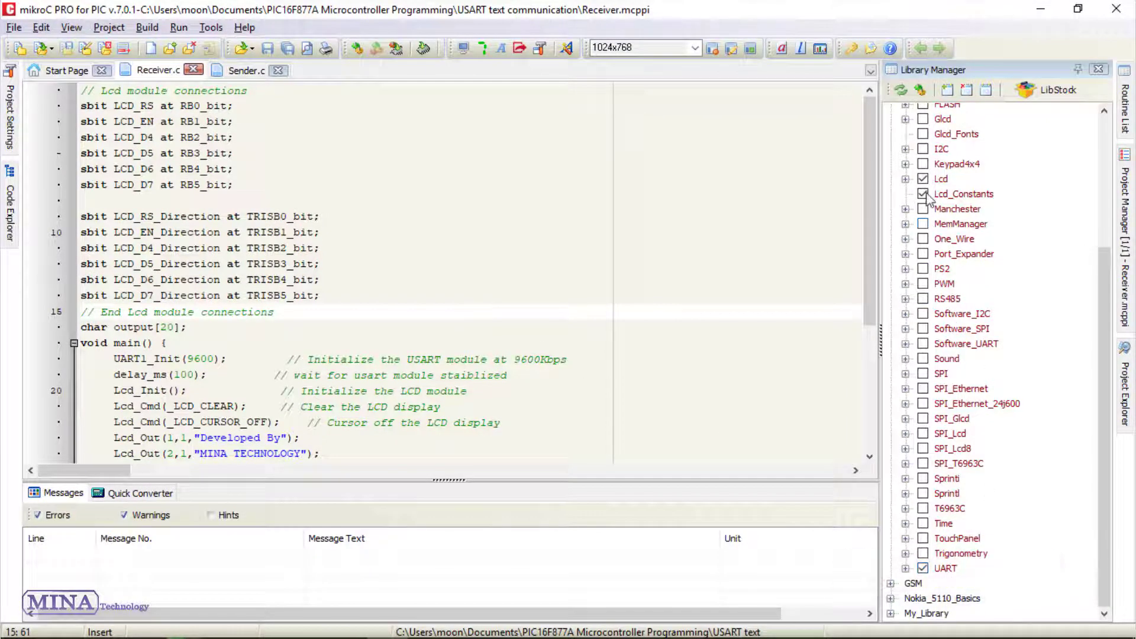
{"action": "left_click", "coordinate": [922, 193]}
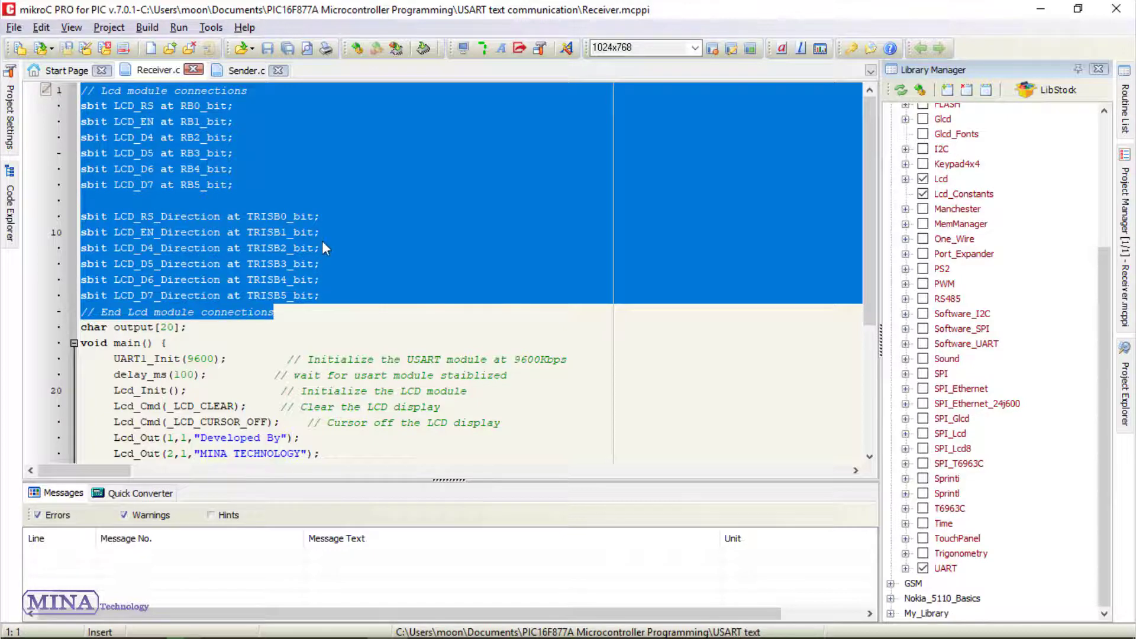
{"action": "left_click", "coordinate": [252, 137]}
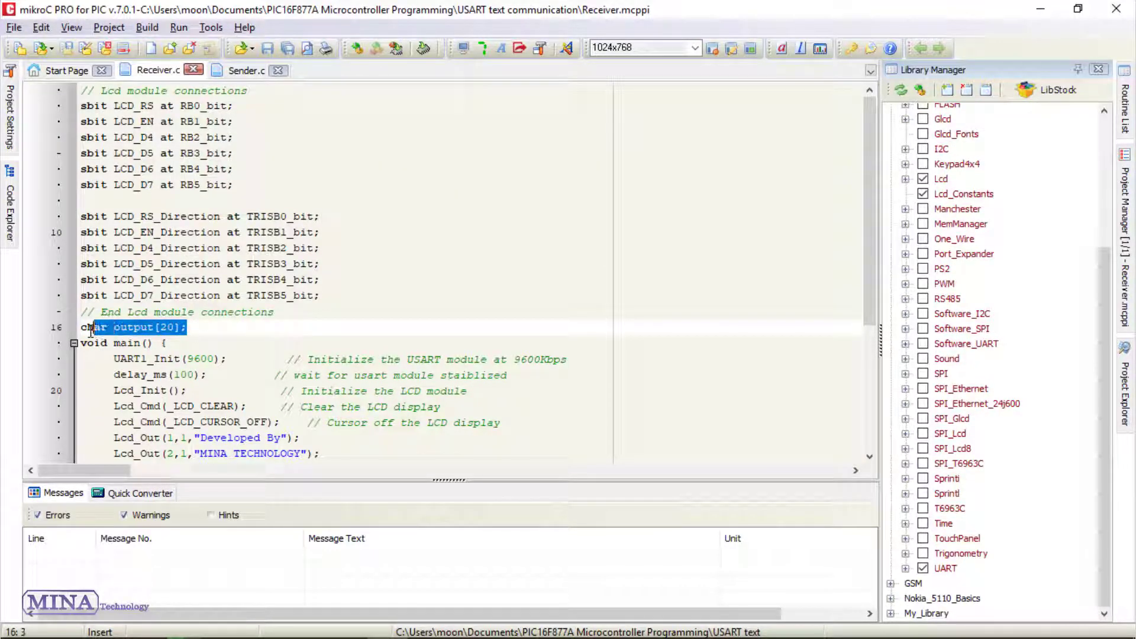
{"action": "left_click", "coordinate": [173, 327]}
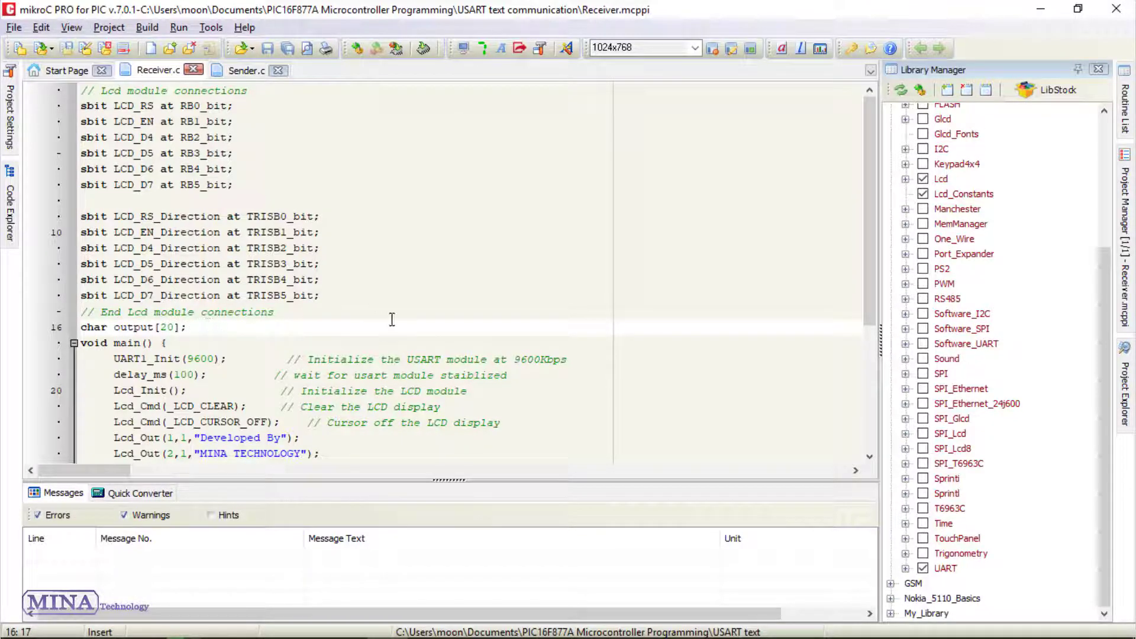
{"action": "left_click_drag", "start_coordinate": [260, 359], "coordinate": [567, 359]}
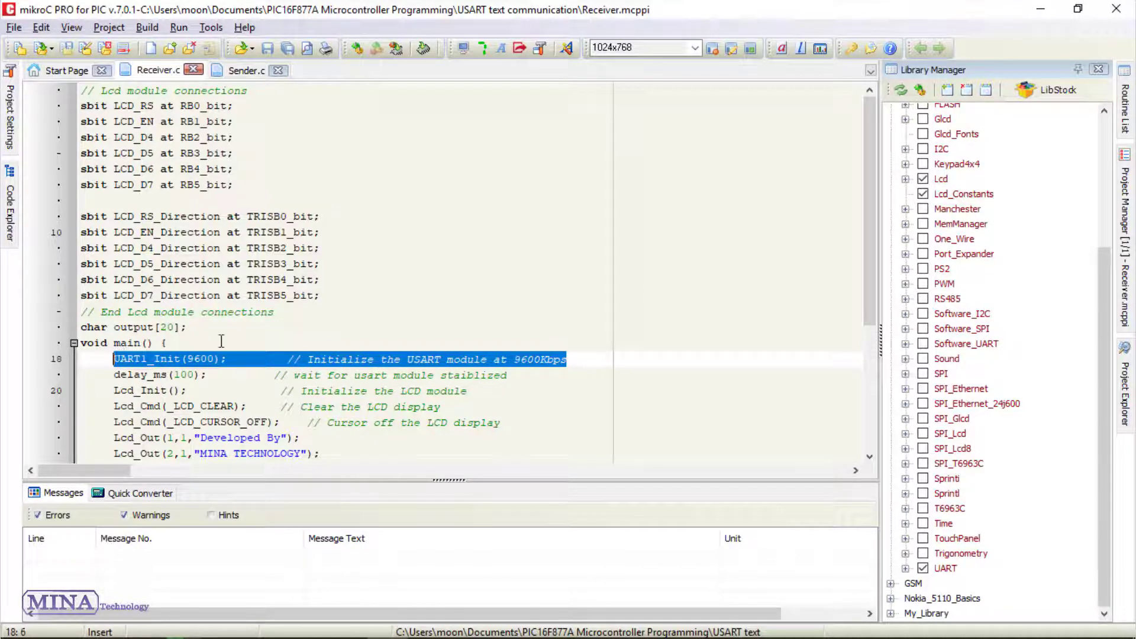
{"action": "left_click", "coordinate": [517, 377]}
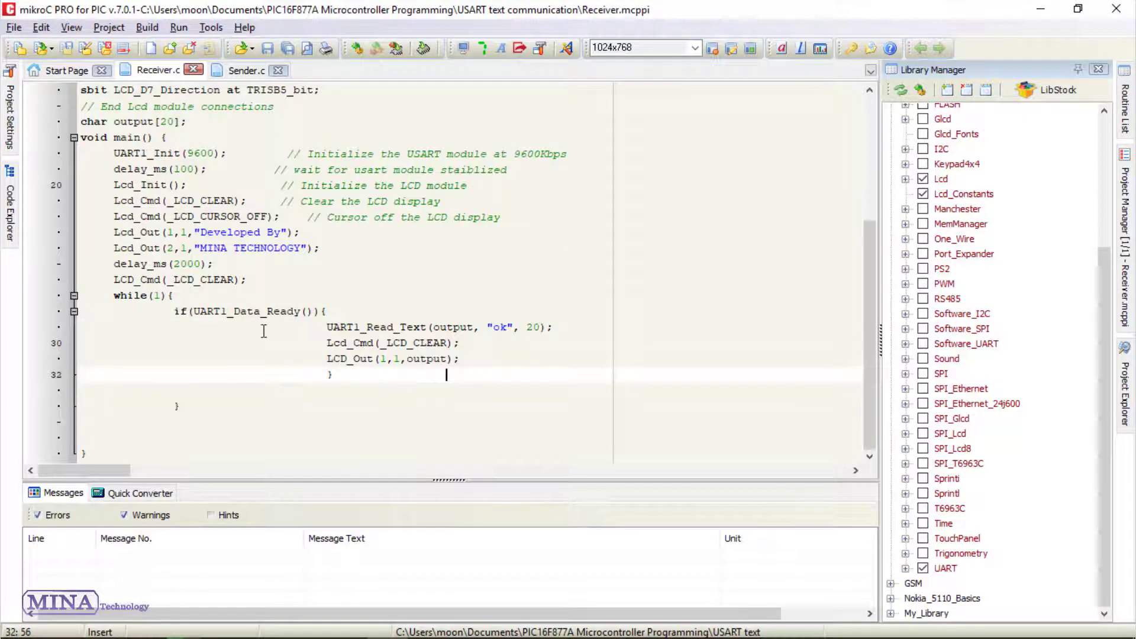
{"action": "mouse_move", "coordinate": [291, 347]}
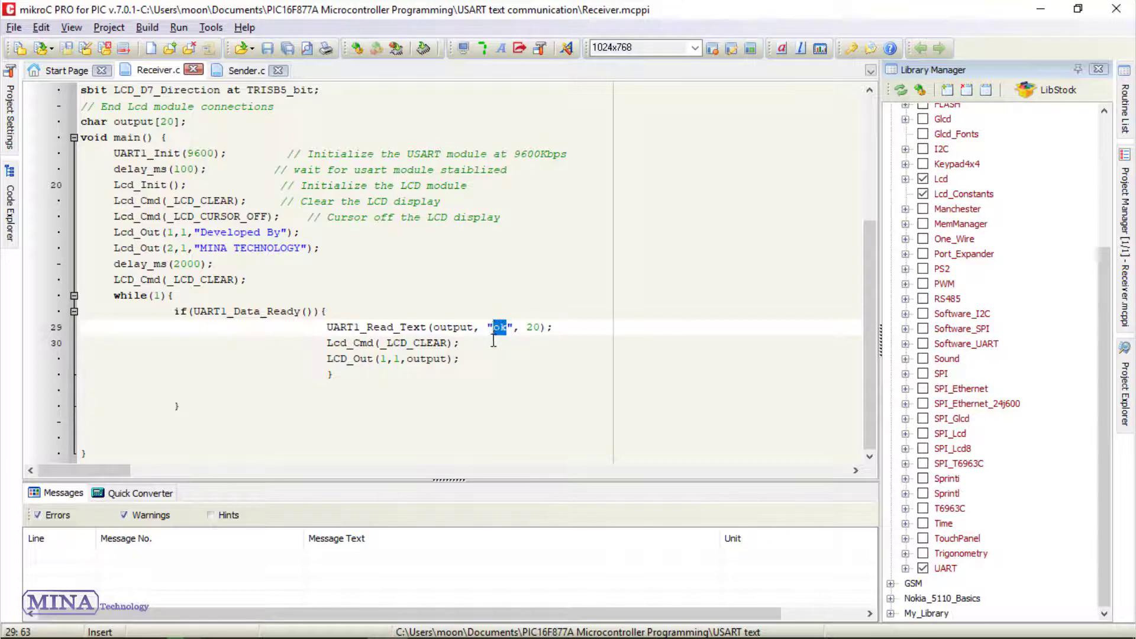
- Clear the ok-delimiter highlight in the while loop and build the Receiver project
{"action": "left_click", "coordinate": [458, 343]}
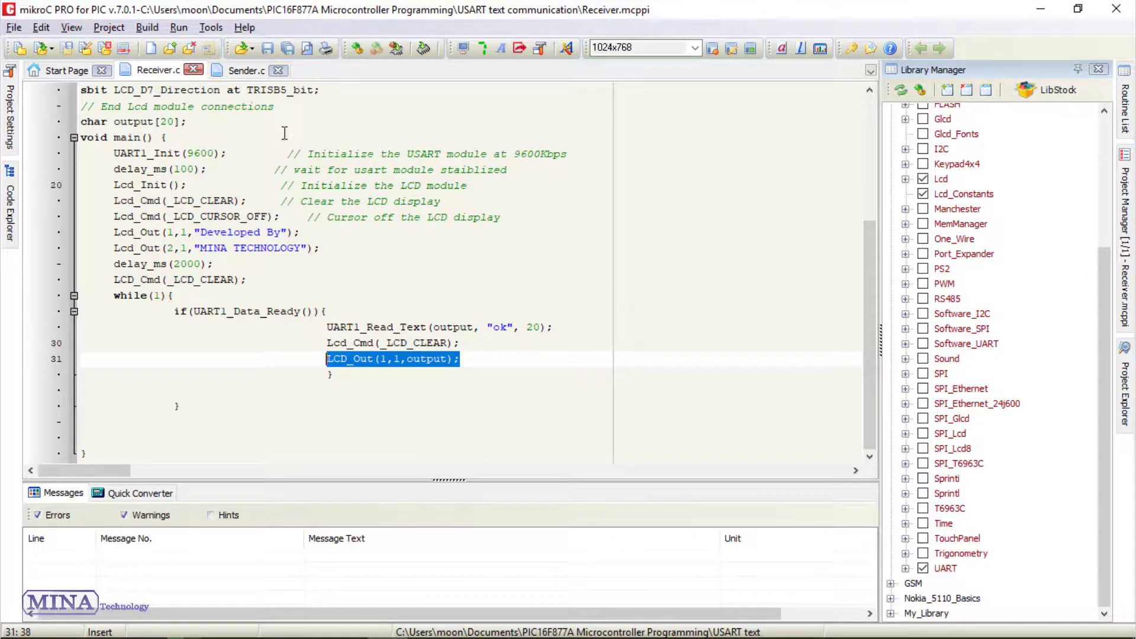
{"action": "left_click", "coordinate": [375, 49]}
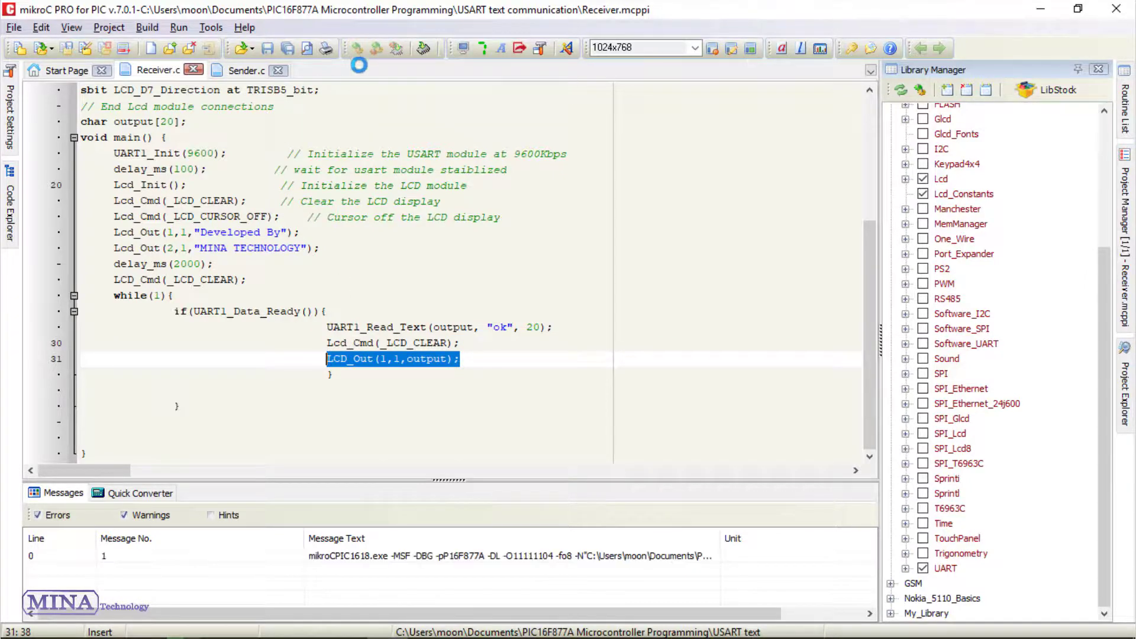